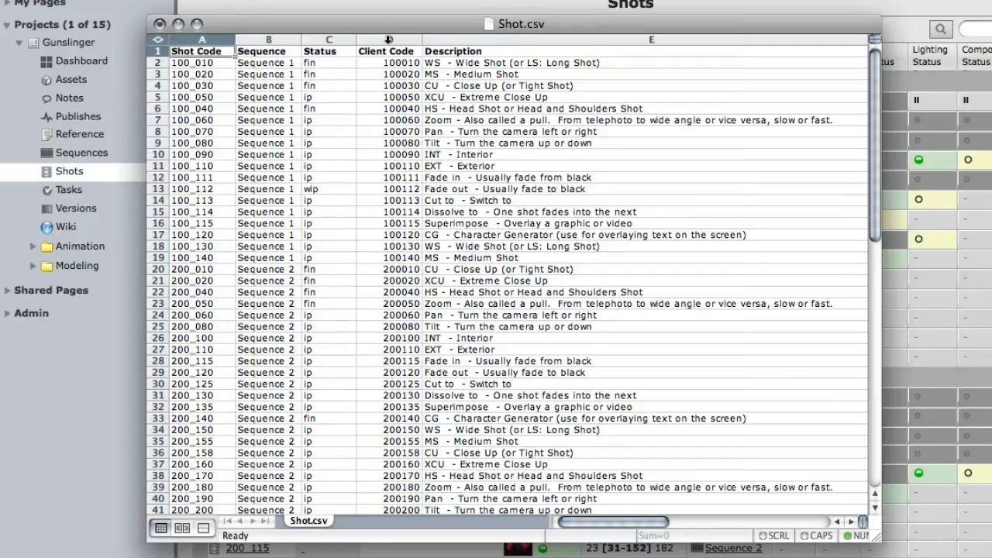
- Copy the Shot.csv data and paste it into Shotgun's Import Shots tool
left_click(387, 39)
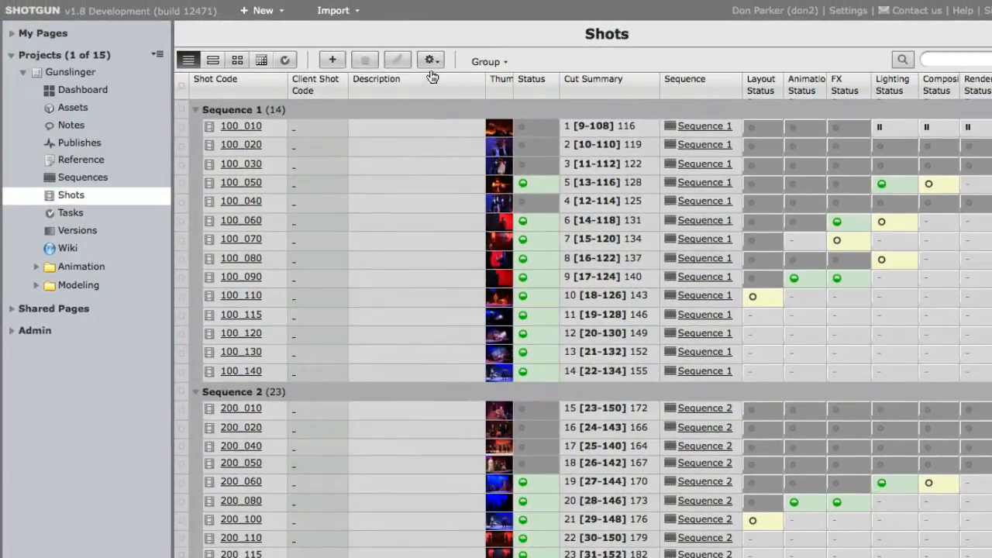
left_click(430, 61)
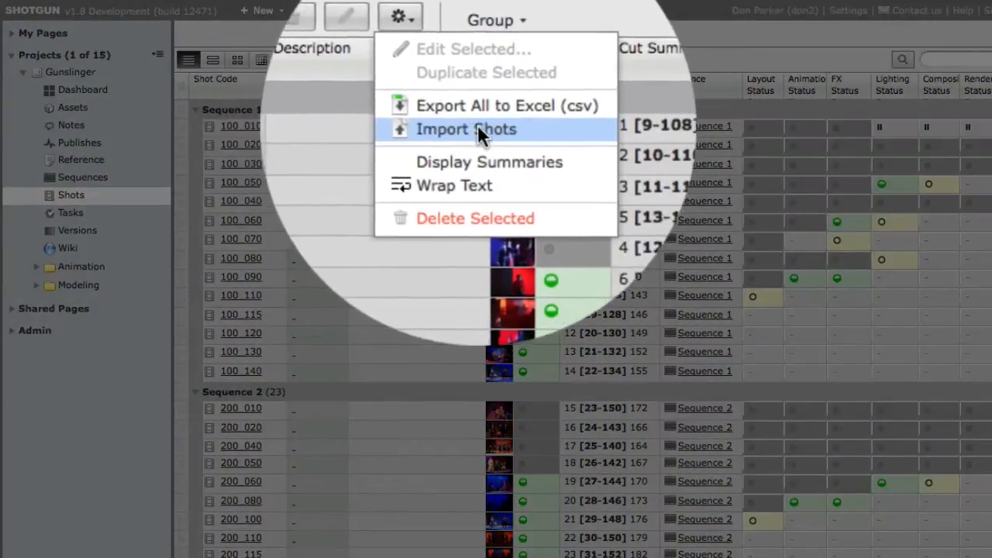
left_click(466, 130)
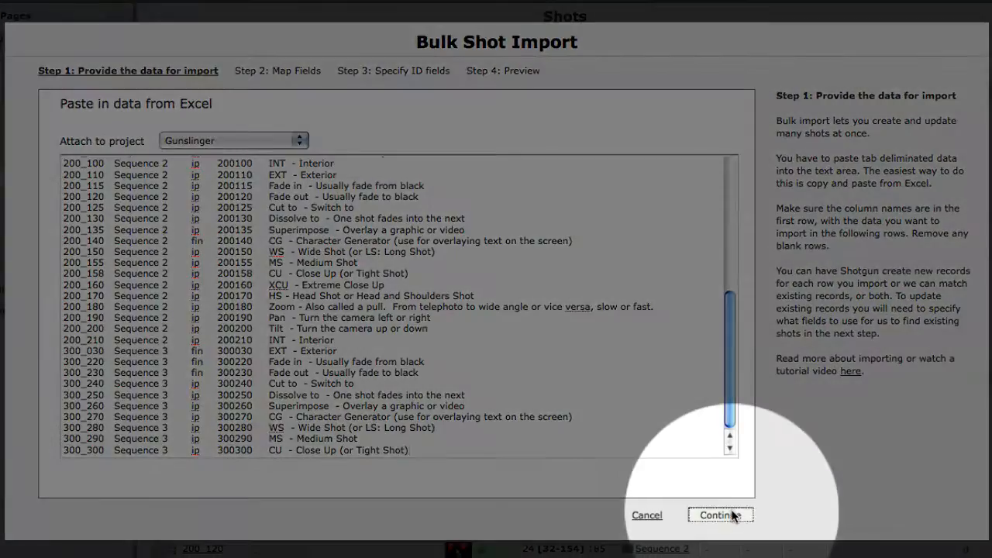
left_click(719, 514)
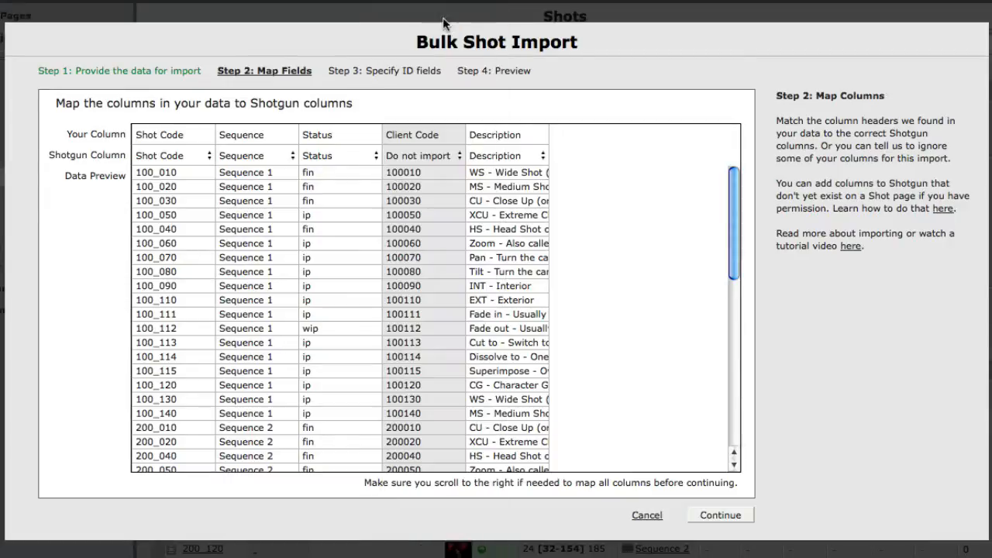
- Map Client Code to Client Shot Code and use Shot Code as the lookup ID
left_click(423, 155)
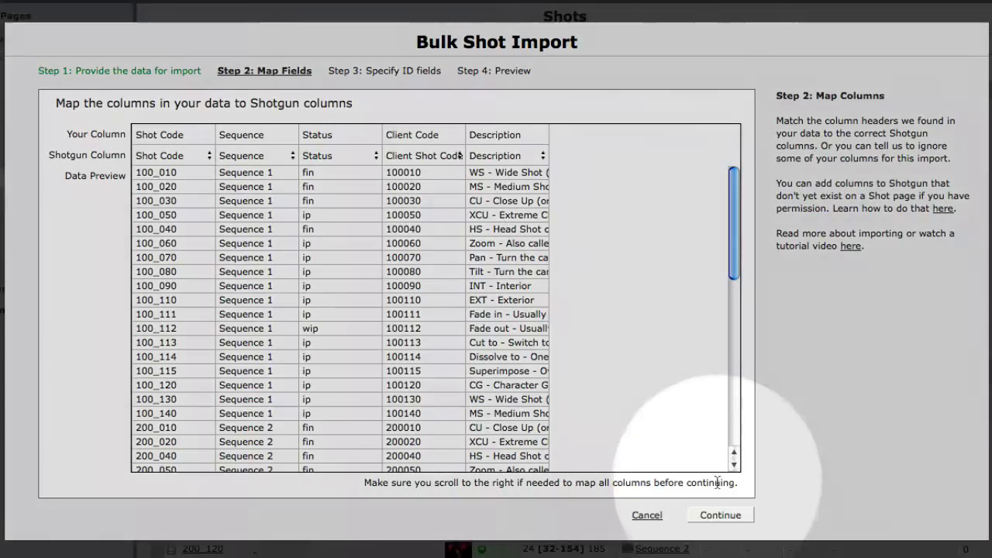
left_click(718, 515)
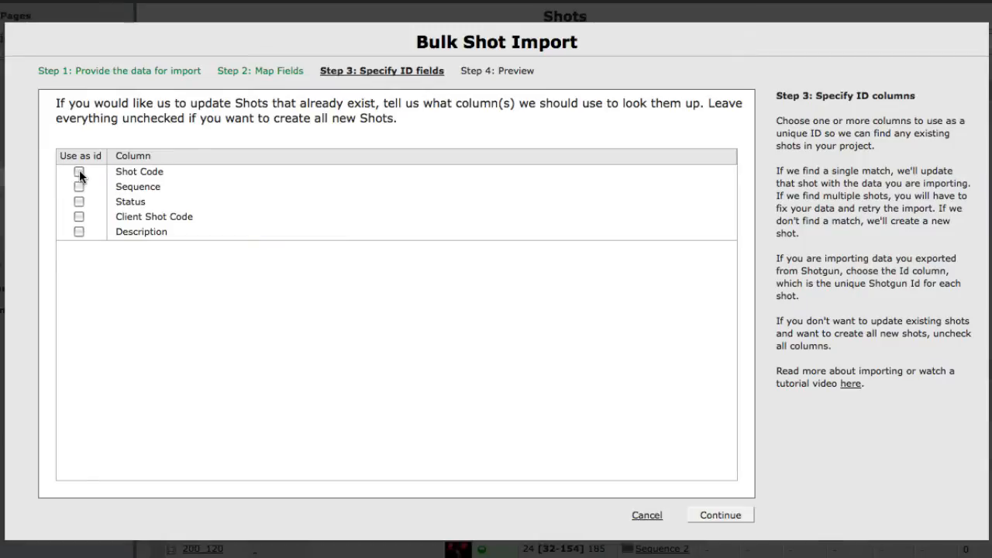
left_click(79, 172)
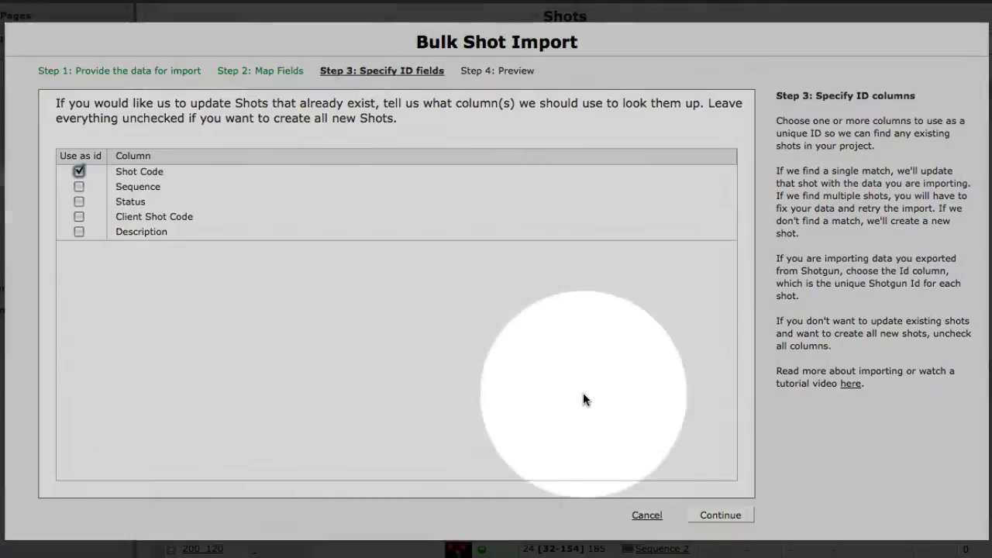
left_click(719, 515)
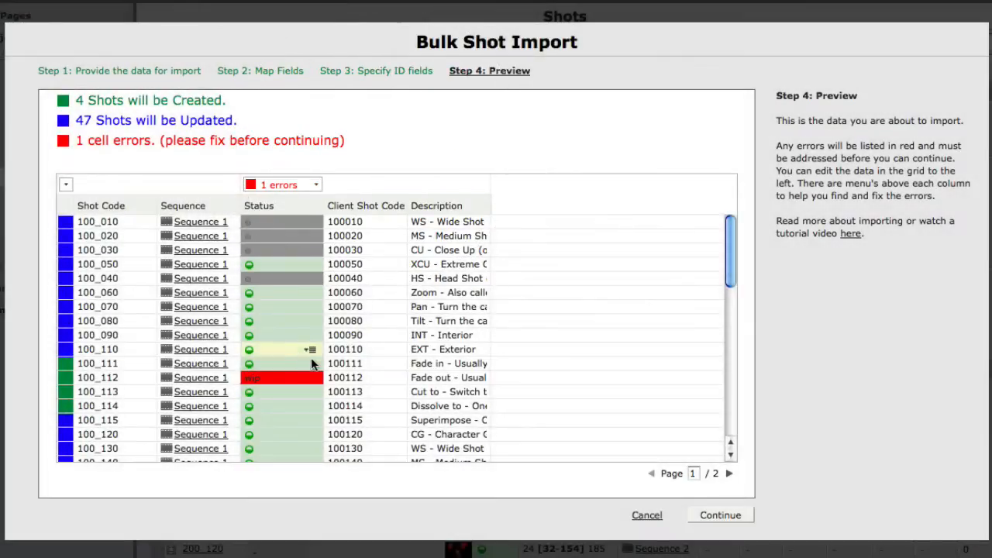
- Replace shot 100_112's invalid wip status with a valid one and run the import
left_click(282, 377)
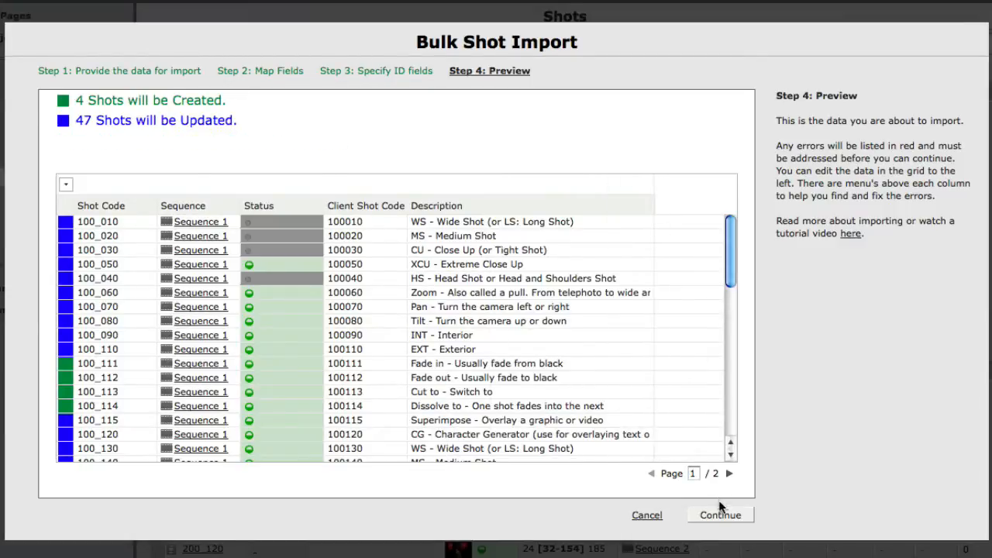
left_click(720, 515)
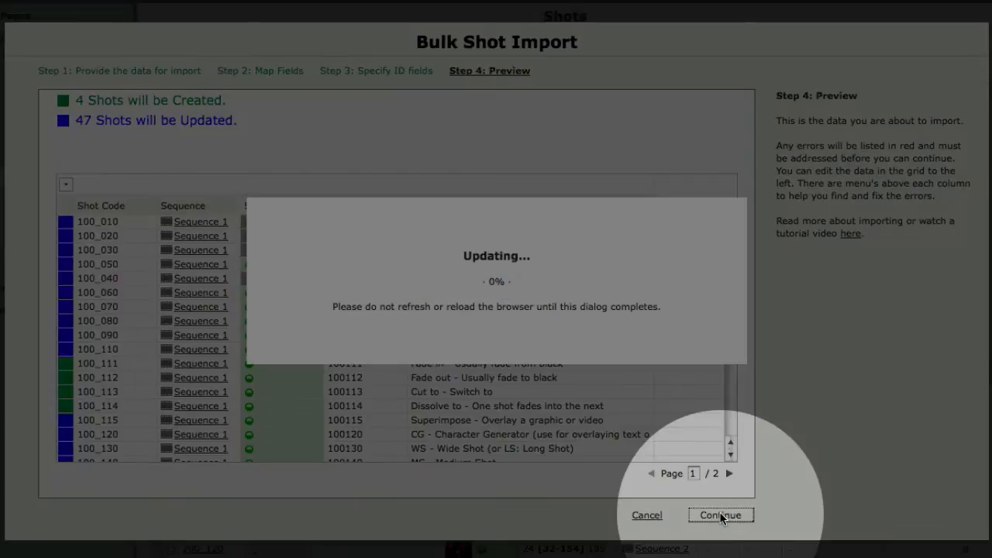
left_click(719, 514)
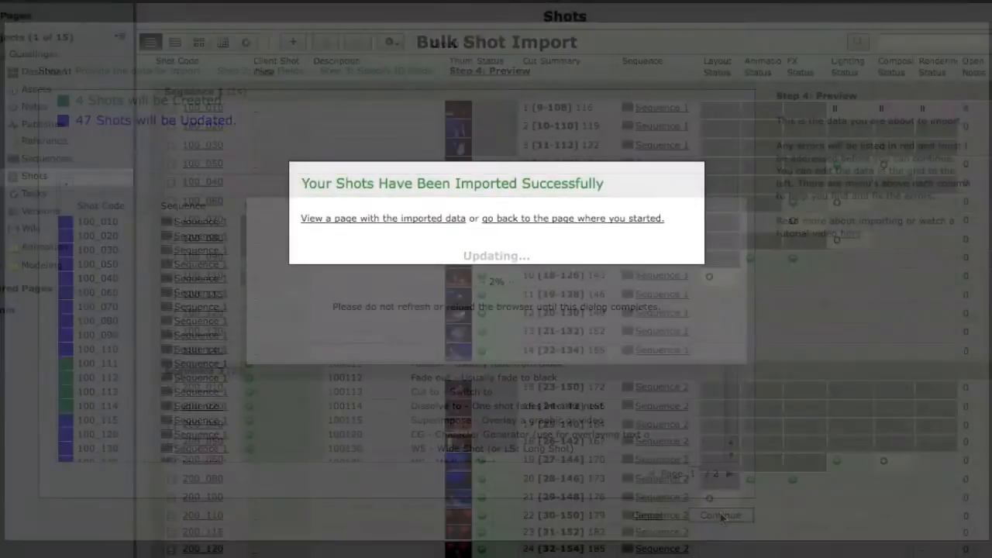